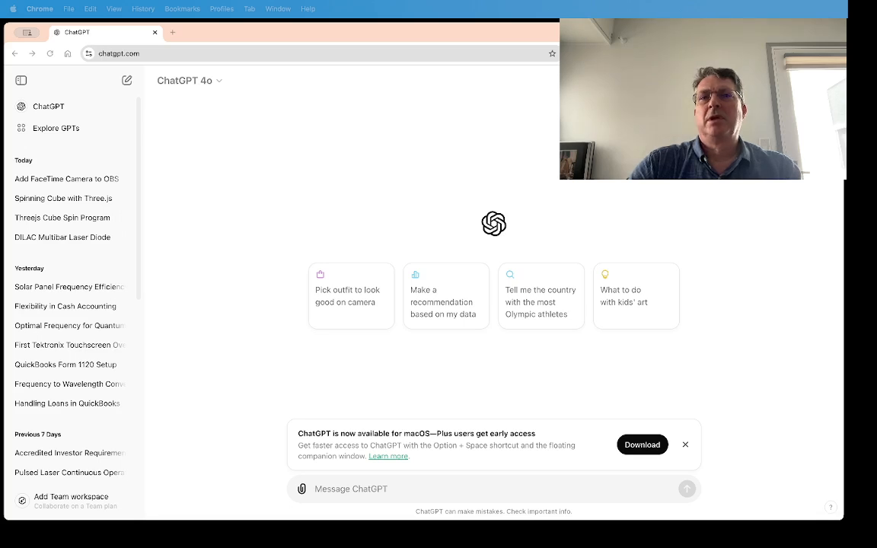
pyautogui.moveTo(479, 402)
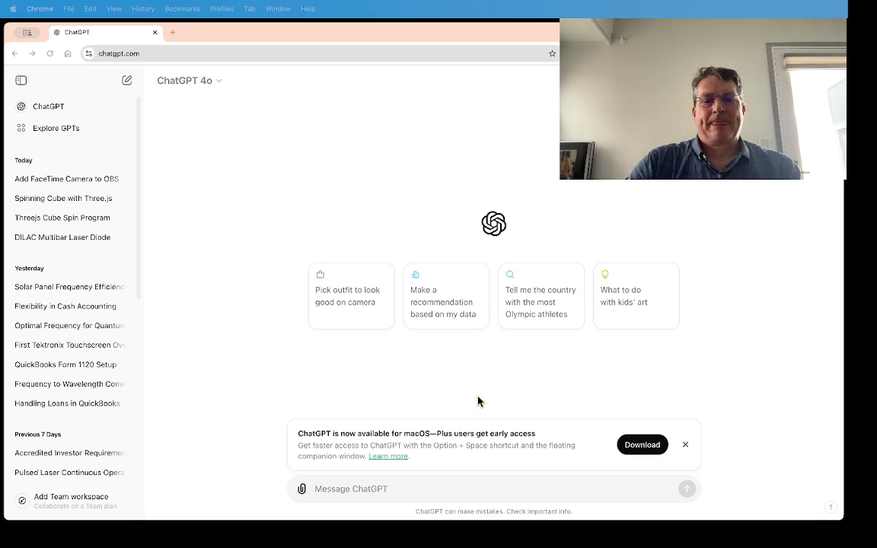
pyautogui.moveTo(411, 497)
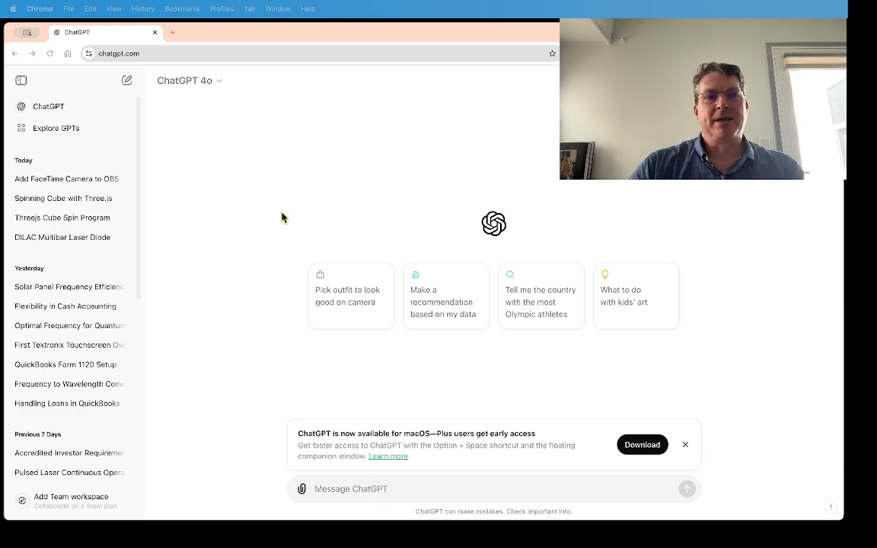
# - Switch the chat model to GPT-4o with canvas
pyautogui.click(185, 81)
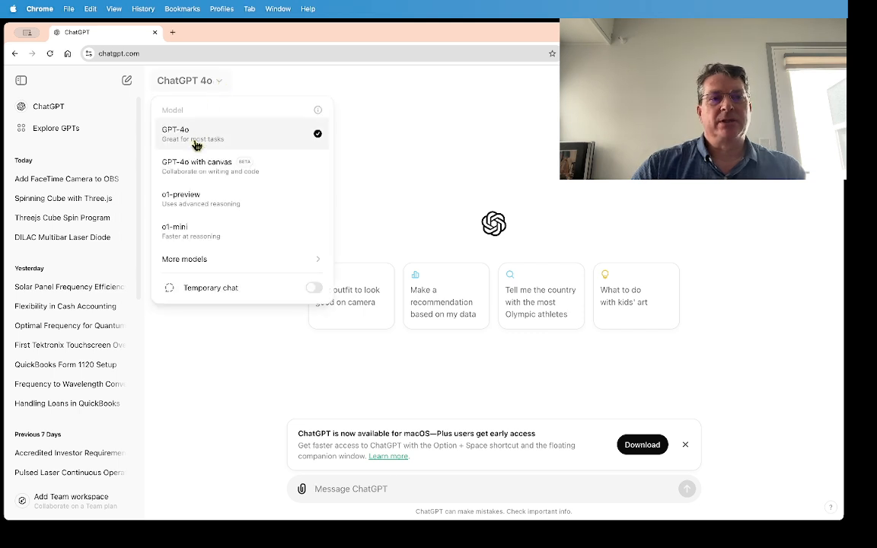
pyautogui.click(196, 166)
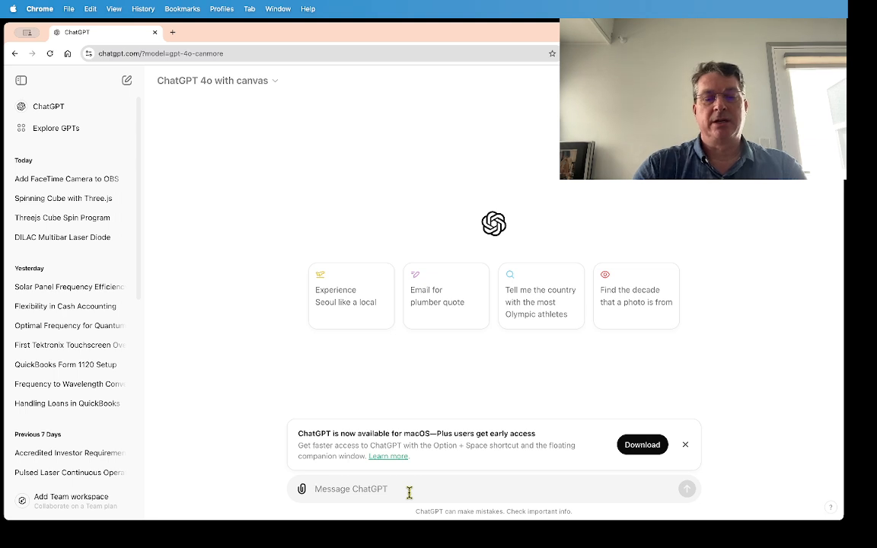
# - Send the request "build me a rotating cube in three.js" to get the Three.js cube code
pyautogui.write('build me a rotating cube in thr')
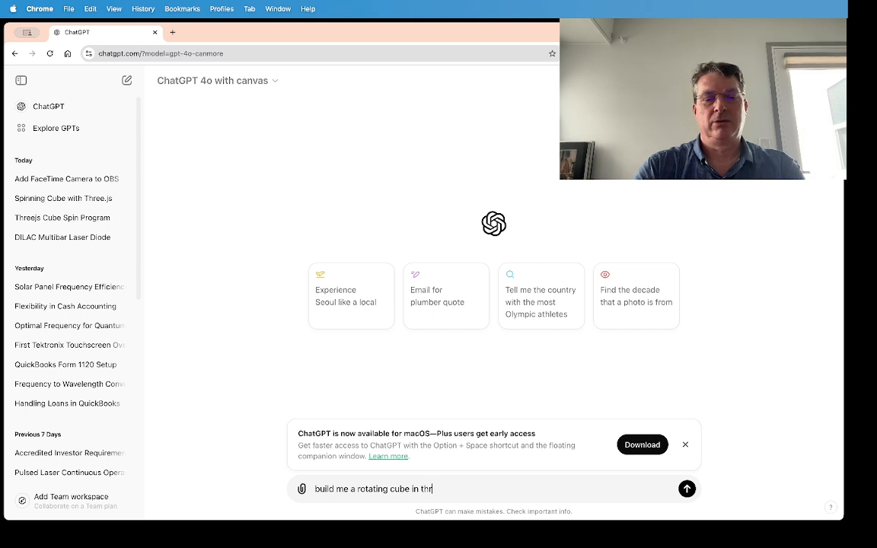
pyautogui.write('ee.js')
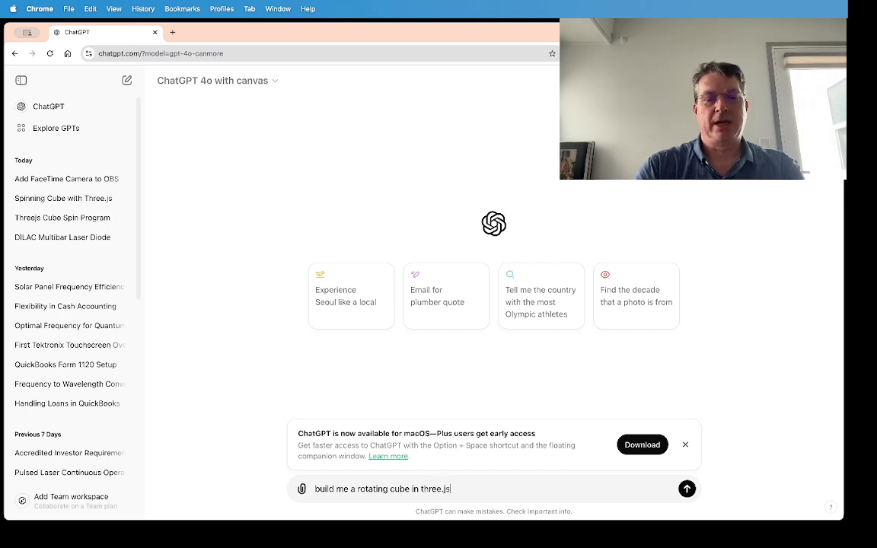
pyautogui.click(687, 488)
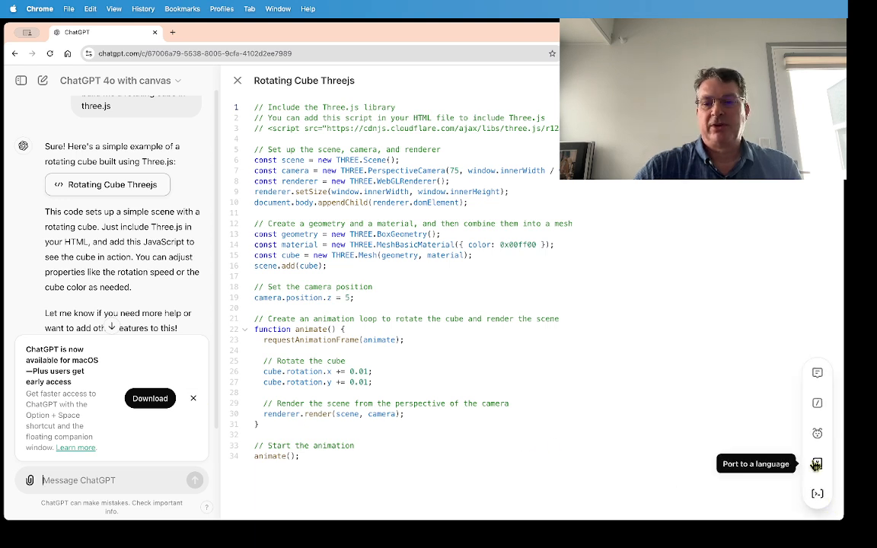
# - Port the rotating cube canvas code to Python, yielding a pygame/OpenGL version
pyautogui.click(817, 464)
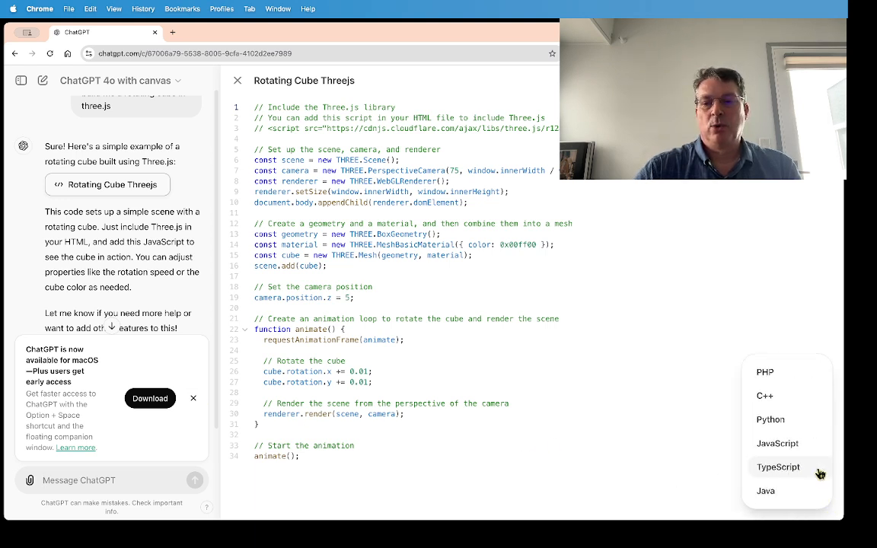
pyautogui.moveTo(770, 443)
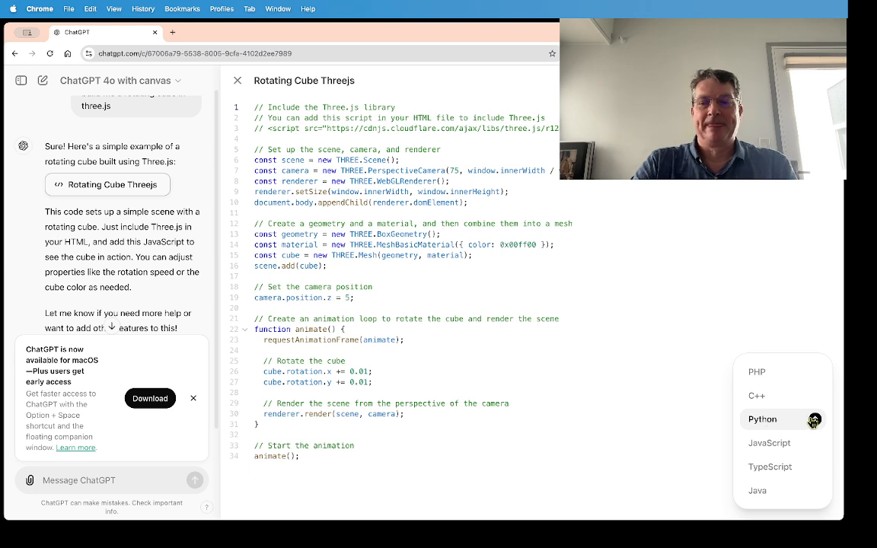
pyautogui.click(762, 419)
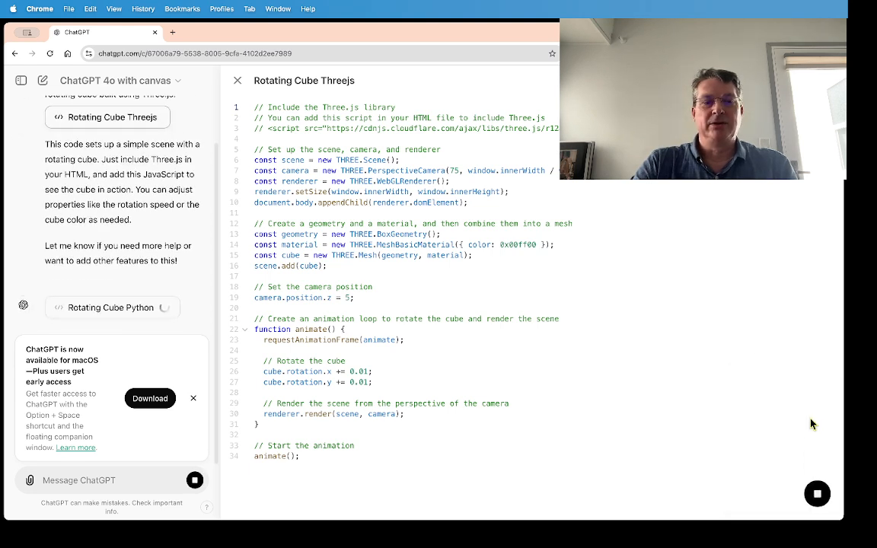
pyautogui.click(111, 307)
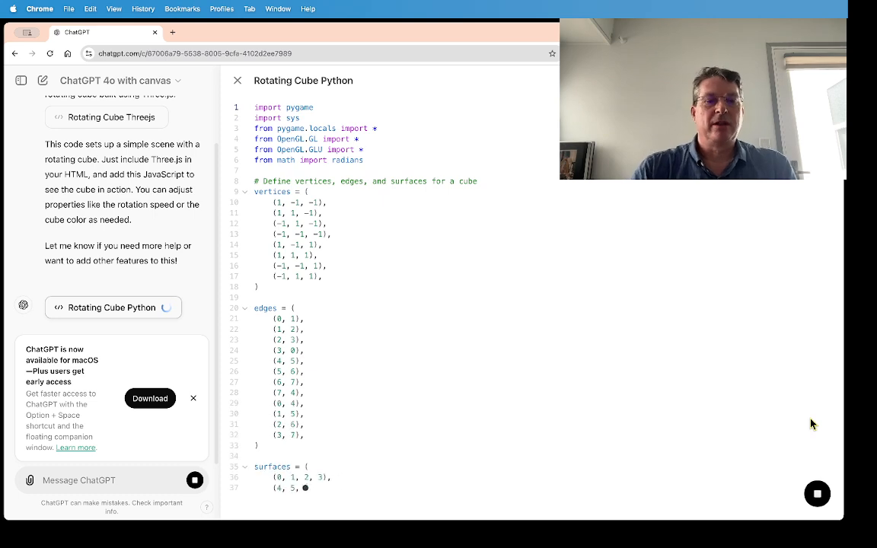
pyautogui.scroll(-3)
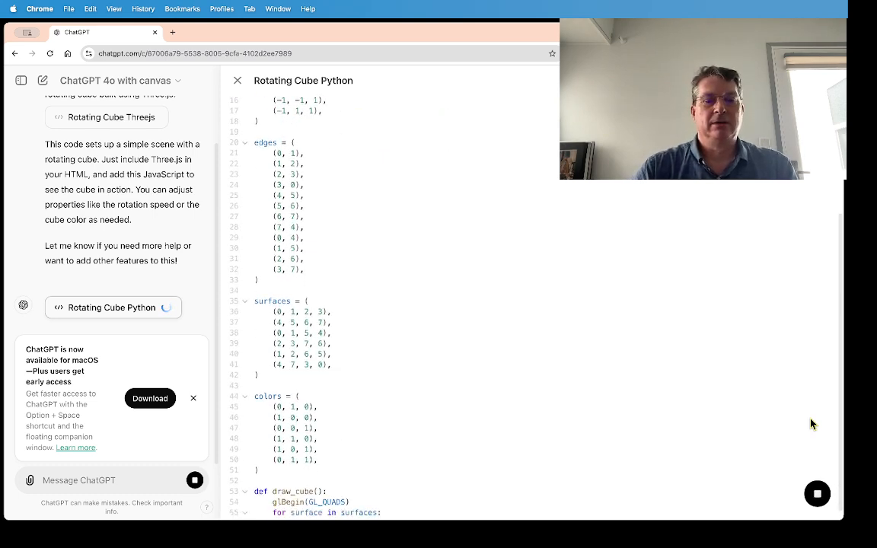